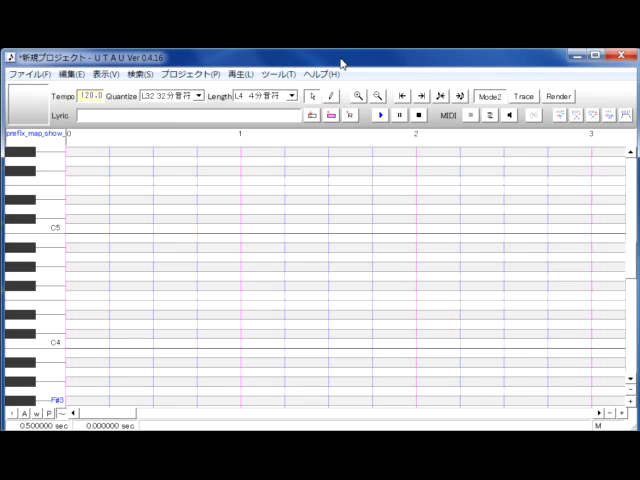
mouse_move(340, 64)
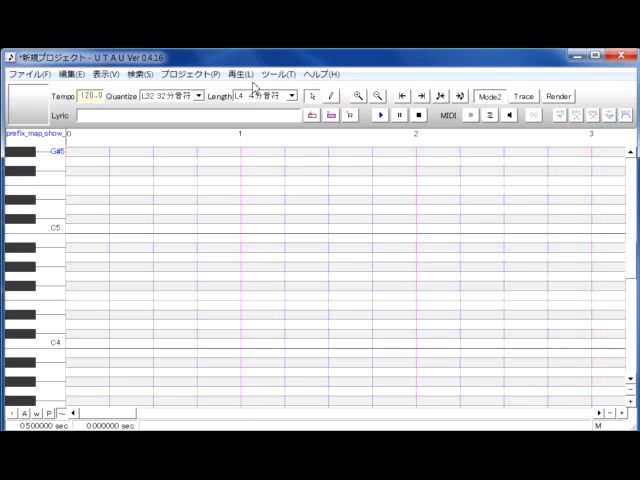
- Open the voicebank configuration (oto settings) window from the Tools menu
left_click(292, 74)
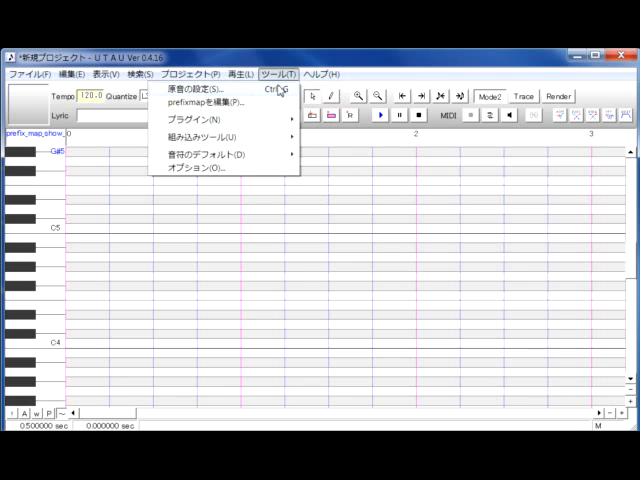
mouse_move(282, 96)
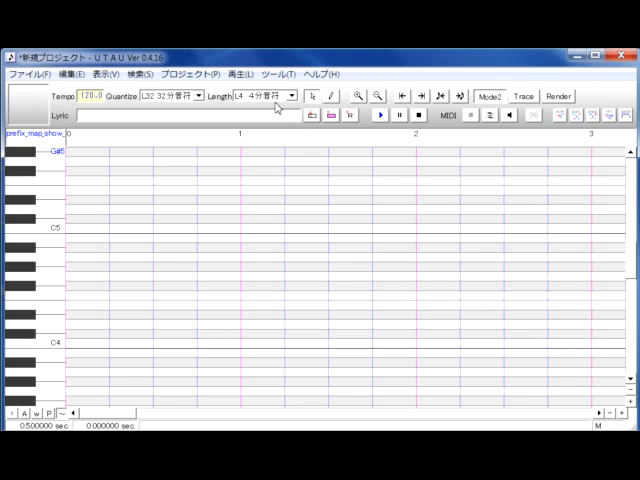
left_click(288, 74)
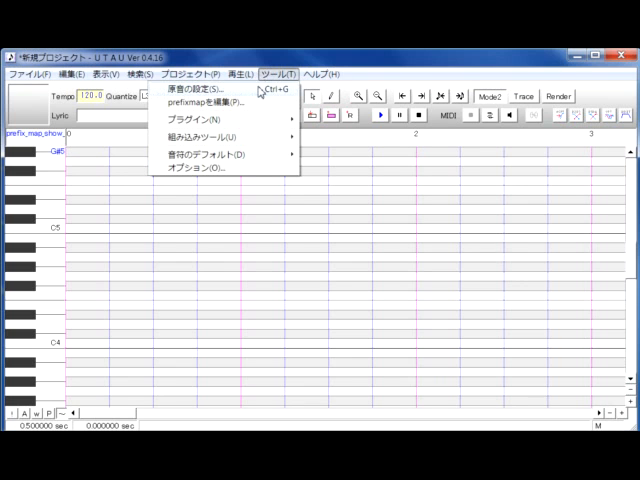
left_click(204, 92)
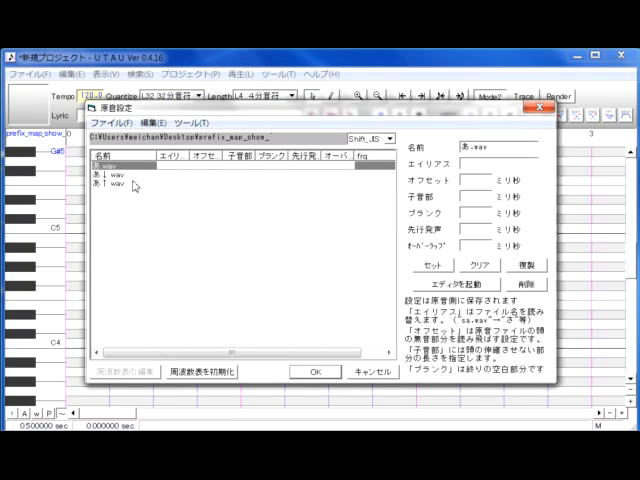
mouse_move(172, 156)
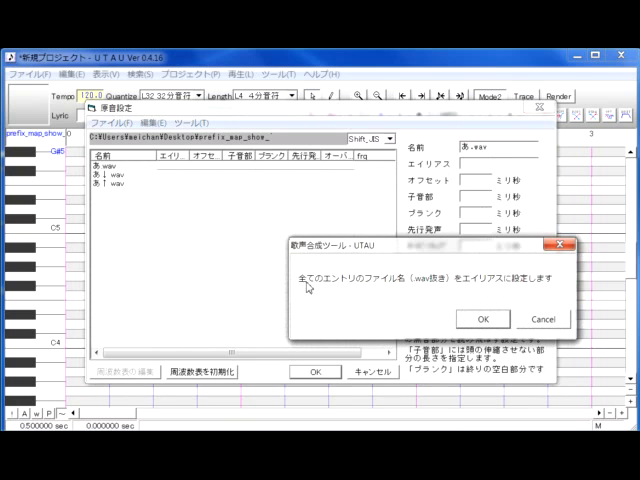
mouse_move(336, 292)
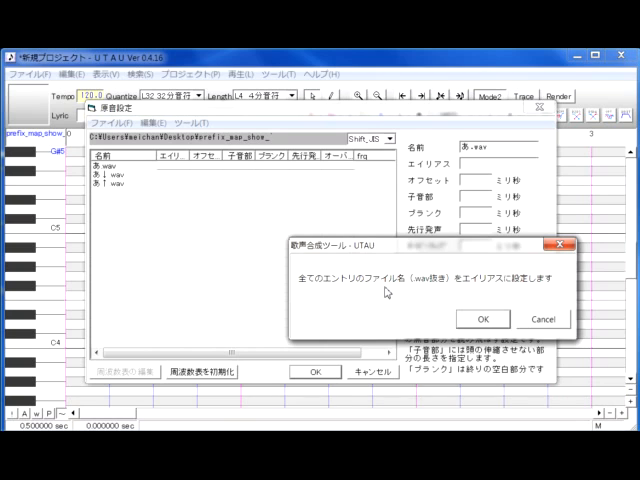
mouse_move(436, 292)
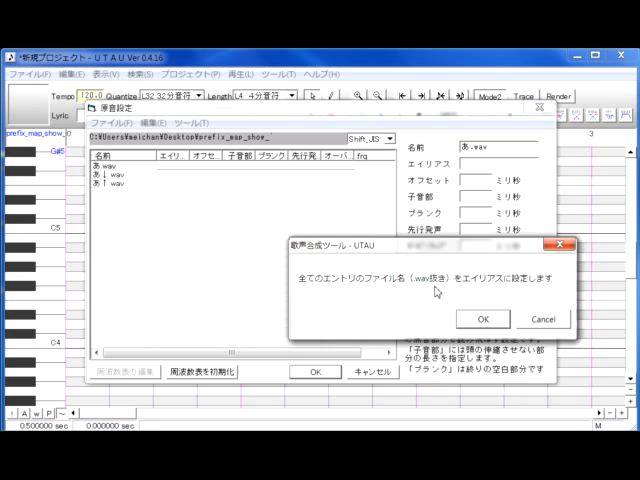
mouse_move(480, 294)
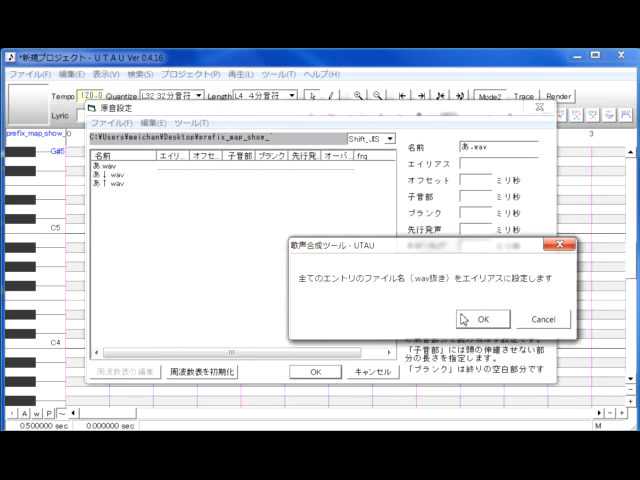
- Confirm making each entry's file name without .wav its alias
left_click(480, 320)
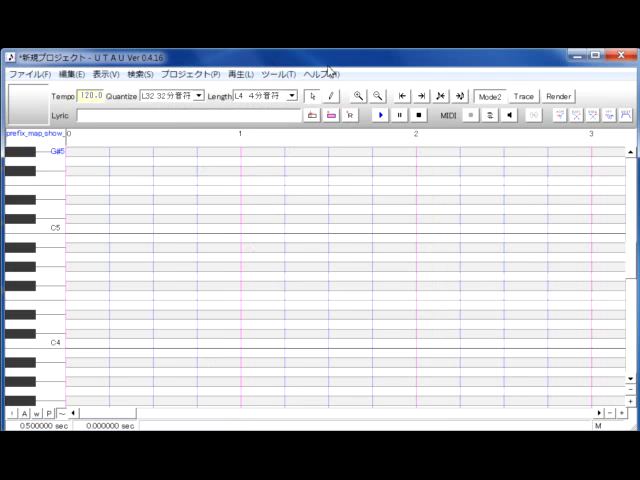
- Show the Tools menu list of functions over the piano roll
left_click(296, 72)
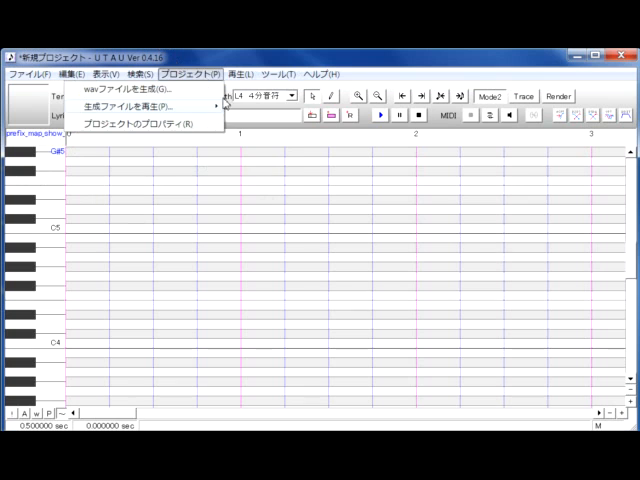
left_click(296, 74)
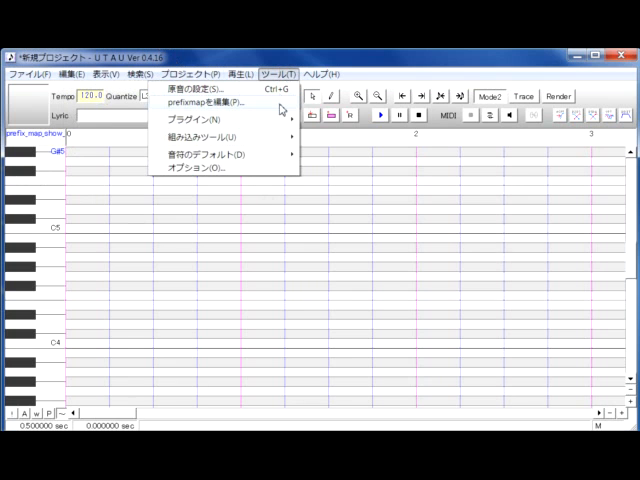
- Edit the prefix map, setting the suffix value for the selected pitch keys
left_click(204, 98)
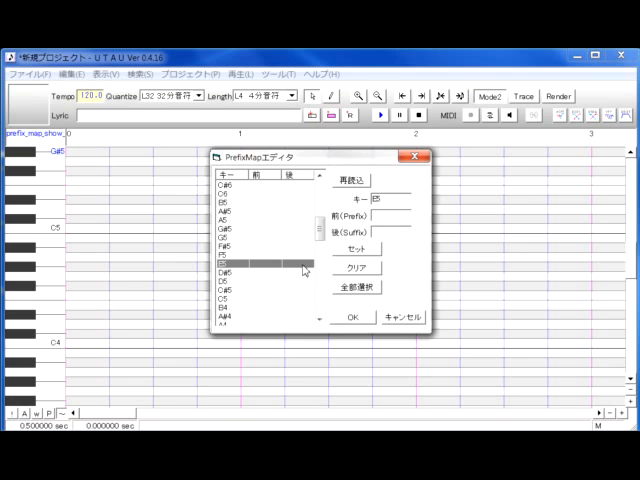
mouse_move(418, 222)
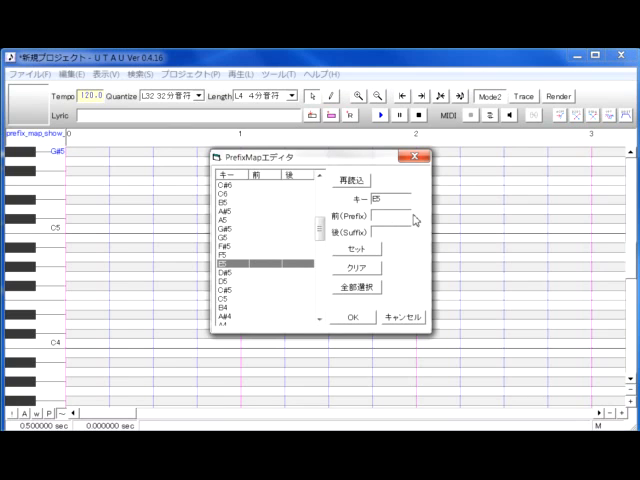
left_click(250, 272)
type("↓")
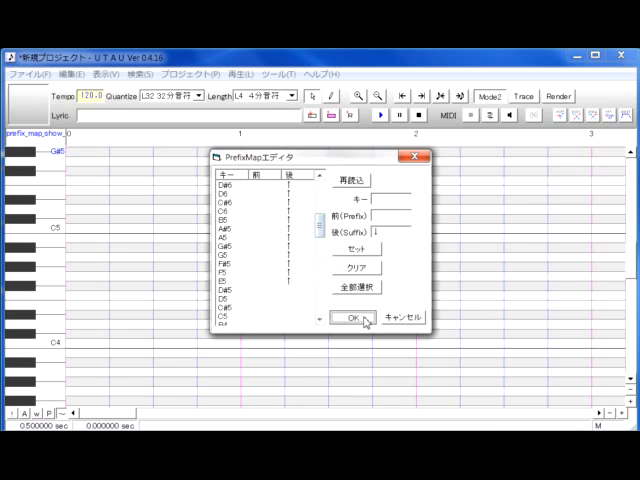
- Save the prefix map and enter test notes with あ lyrics in the piano roll
left_click(344, 318)
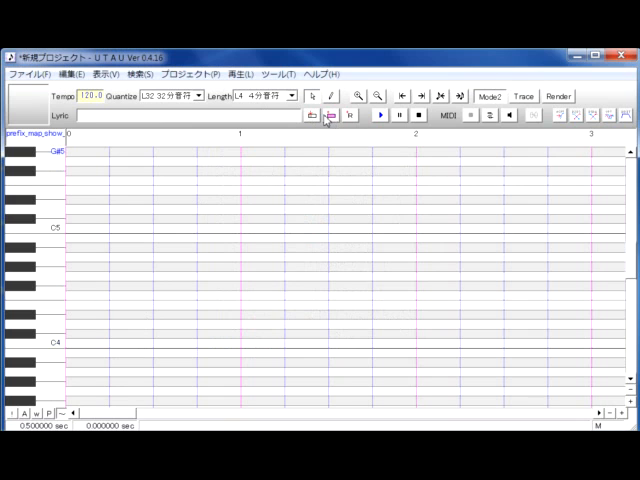
type("ああああああああああああああ")
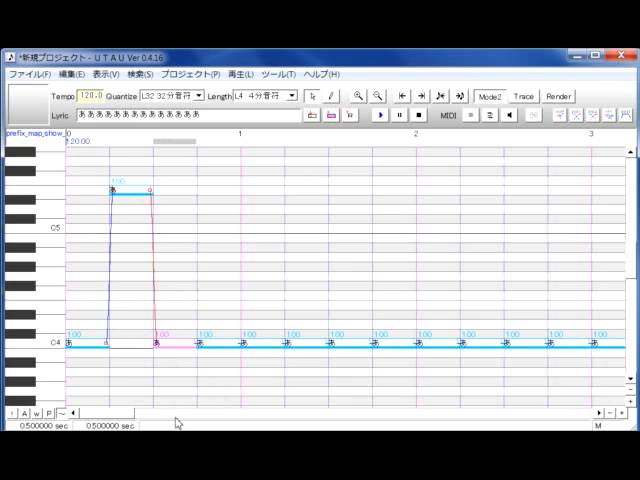
left_click_drag(156, 336, 160, 384)
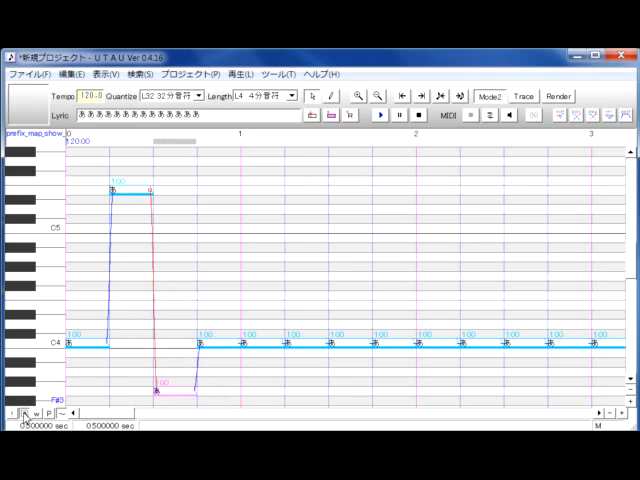